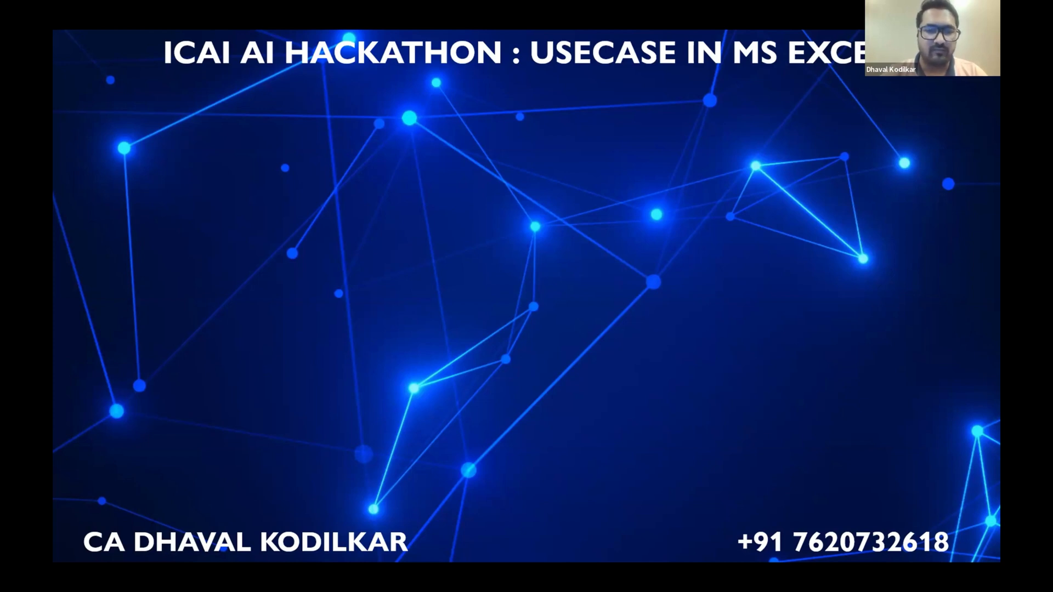
pyautogui.moveTo(519, 261)
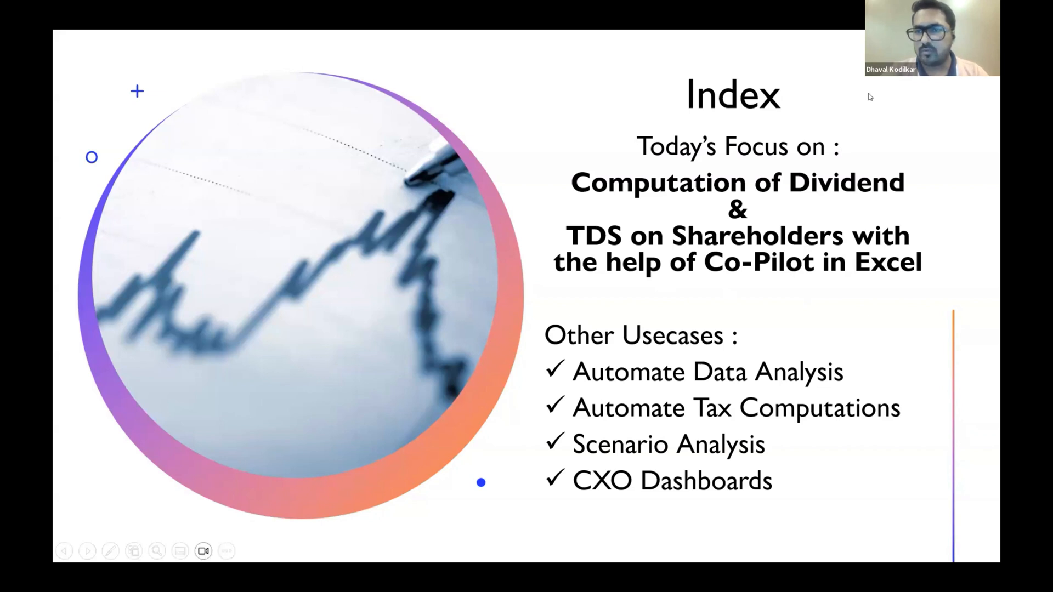
pyautogui.moveTo(855, 114)
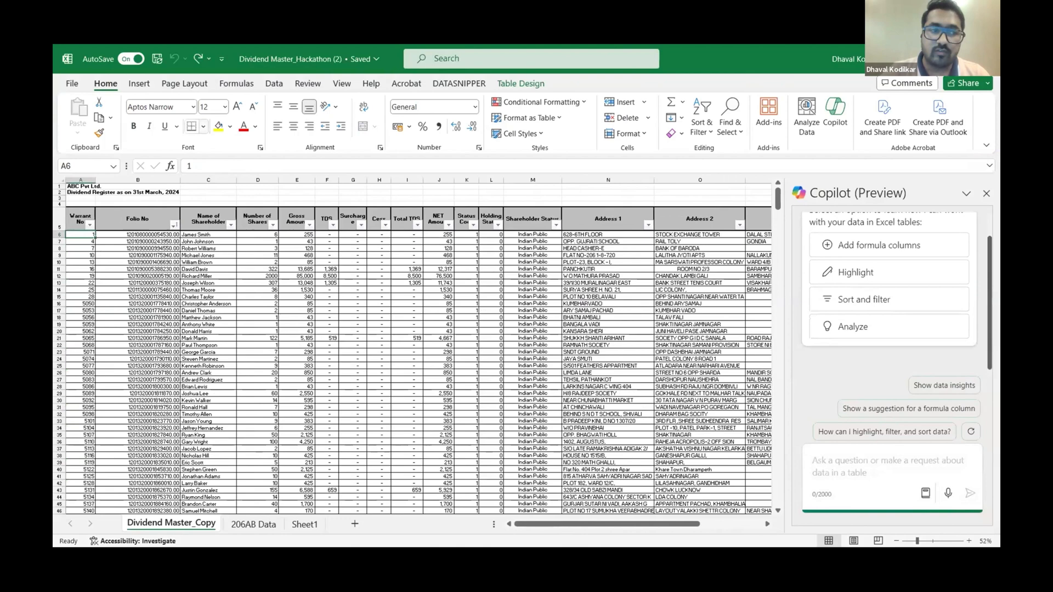
# - Scroll right across the Dividend Master_Copy sheet to show Address 1–4, Pin Code and PAN
pyautogui.click(80, 221)
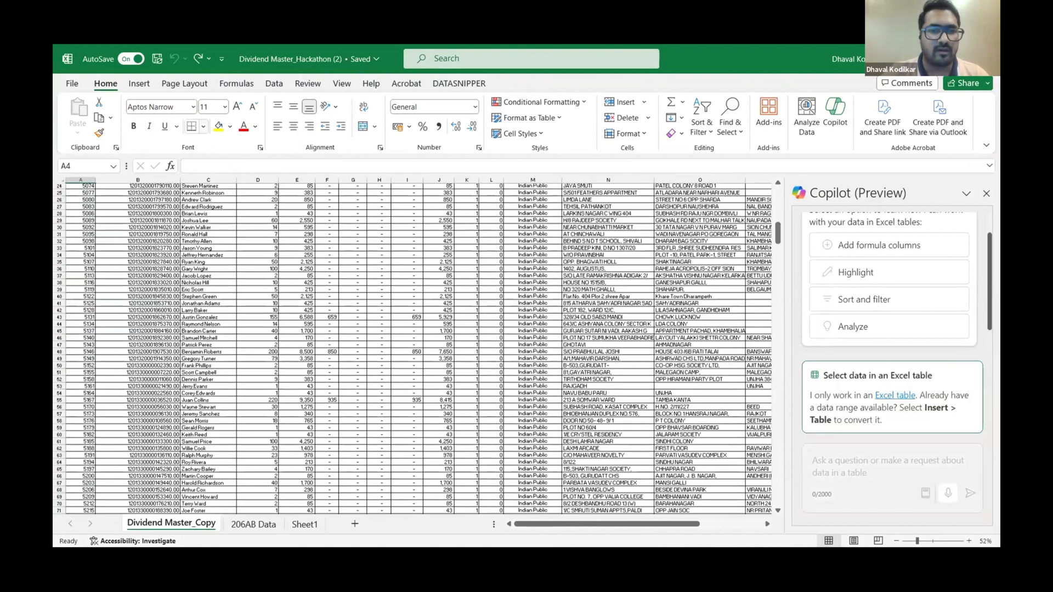
pyautogui.scroll(3)
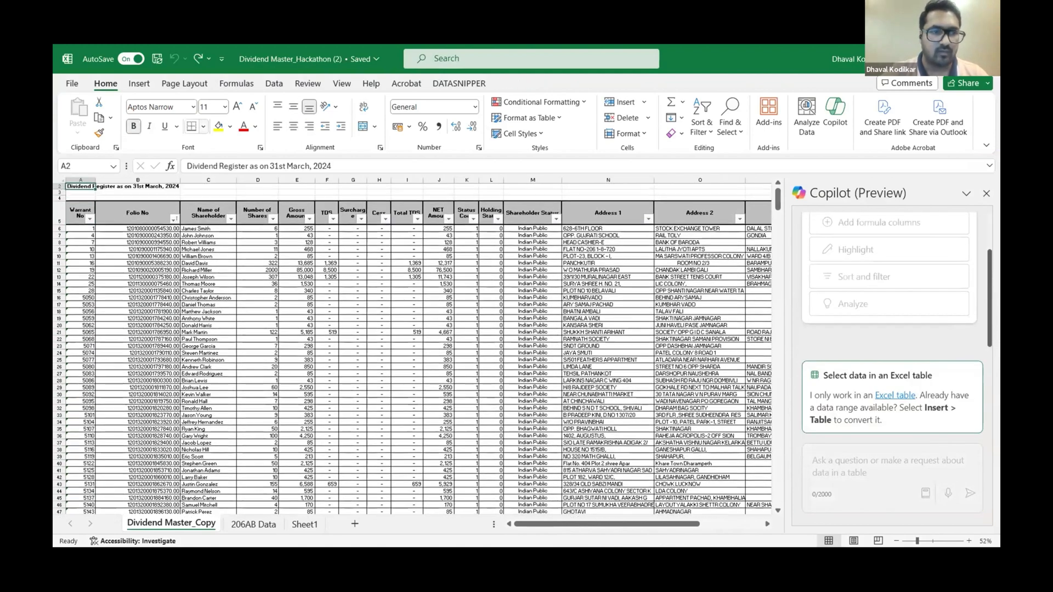
pyautogui.click(137, 220)
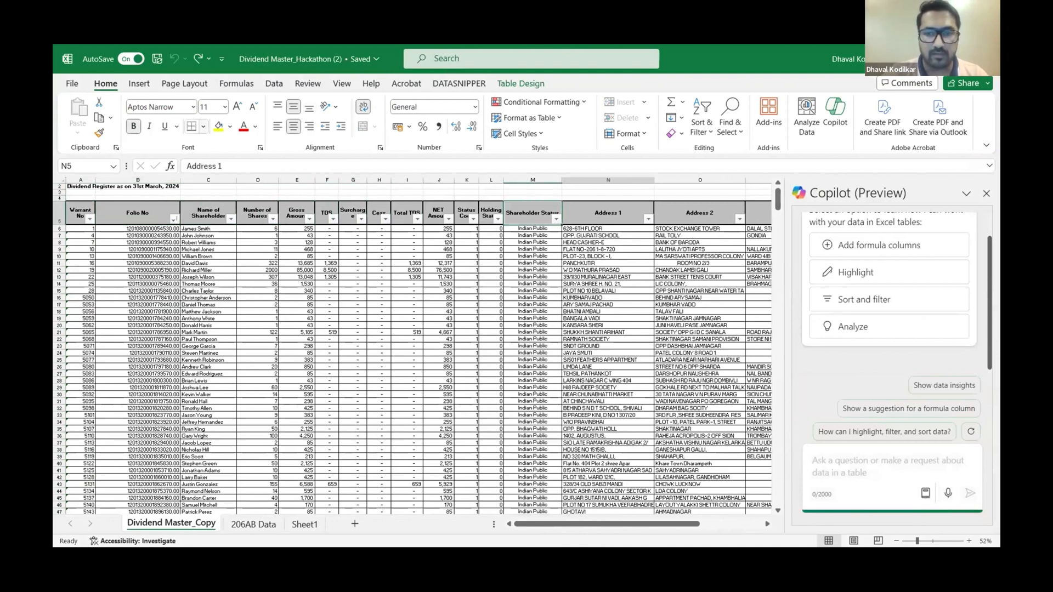
pyautogui.hscroll(3)
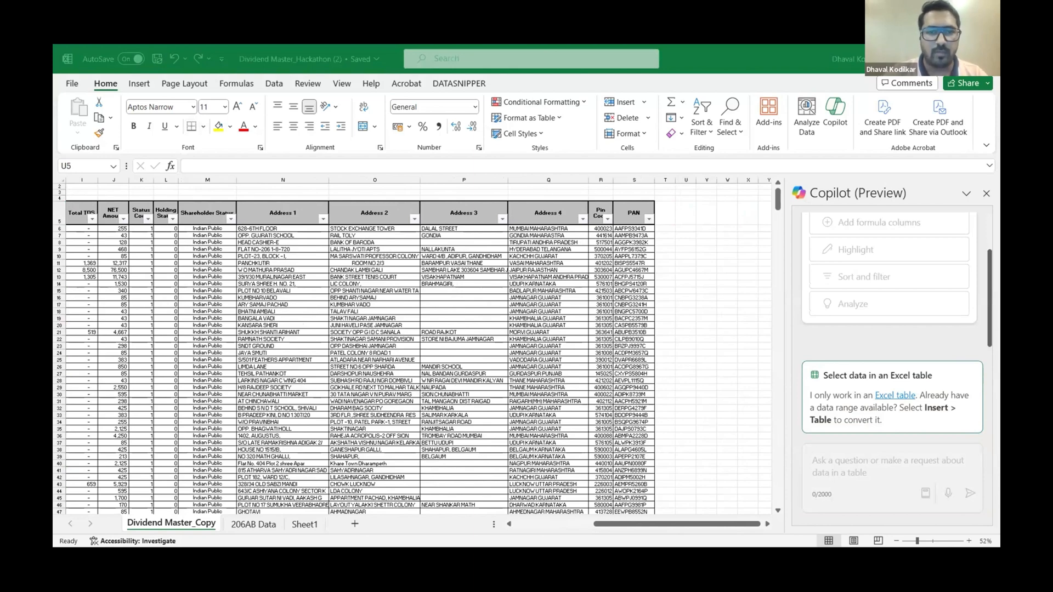
pyautogui.click(686, 213)
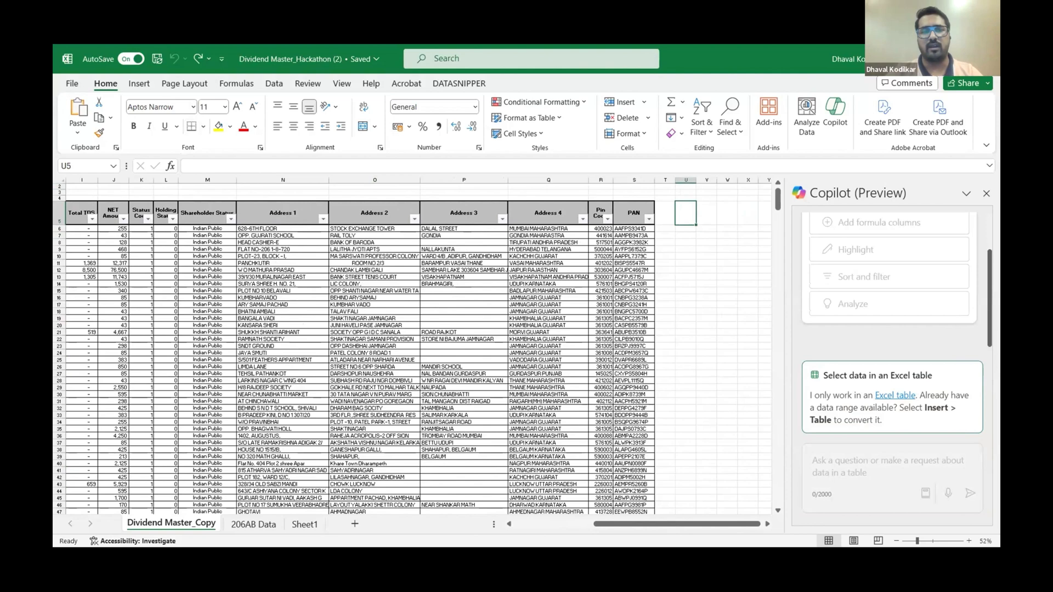
# - Type a Copilot prompt asking for a formula merging the four address columns without extra spaces
pyautogui.click(685, 228)
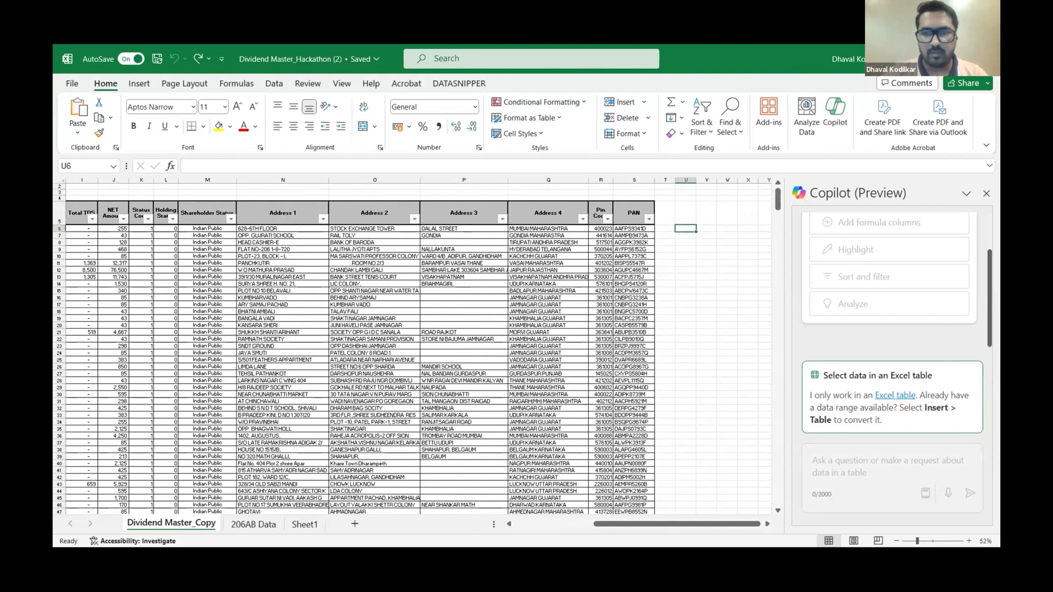
pyautogui.click(374, 228)
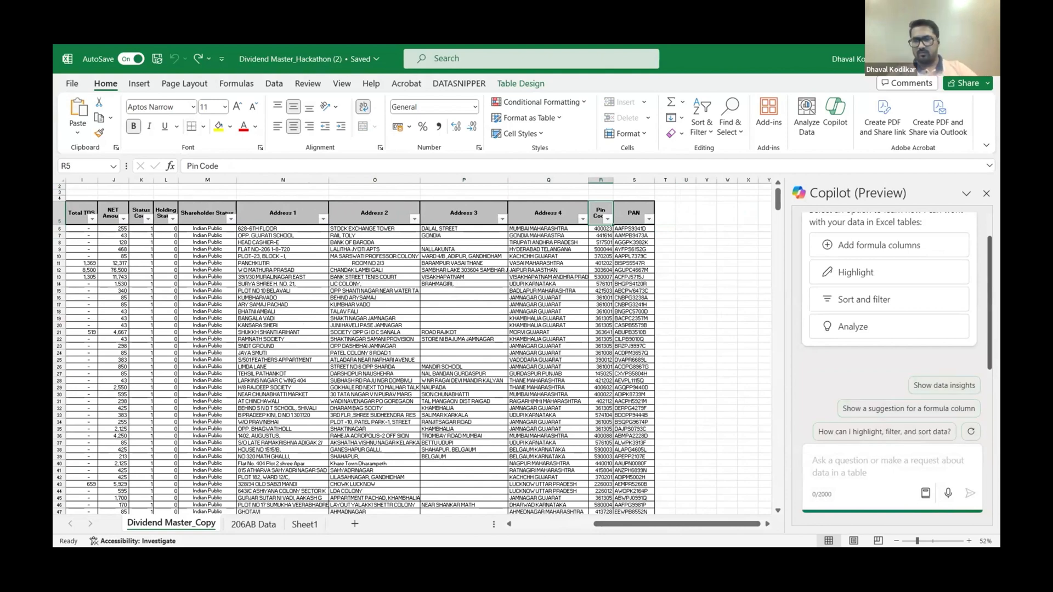
pyautogui.write('Please provide me formula to add the text from 4 address columns to one column. Please remove any unnecessary space at the end of the text.')
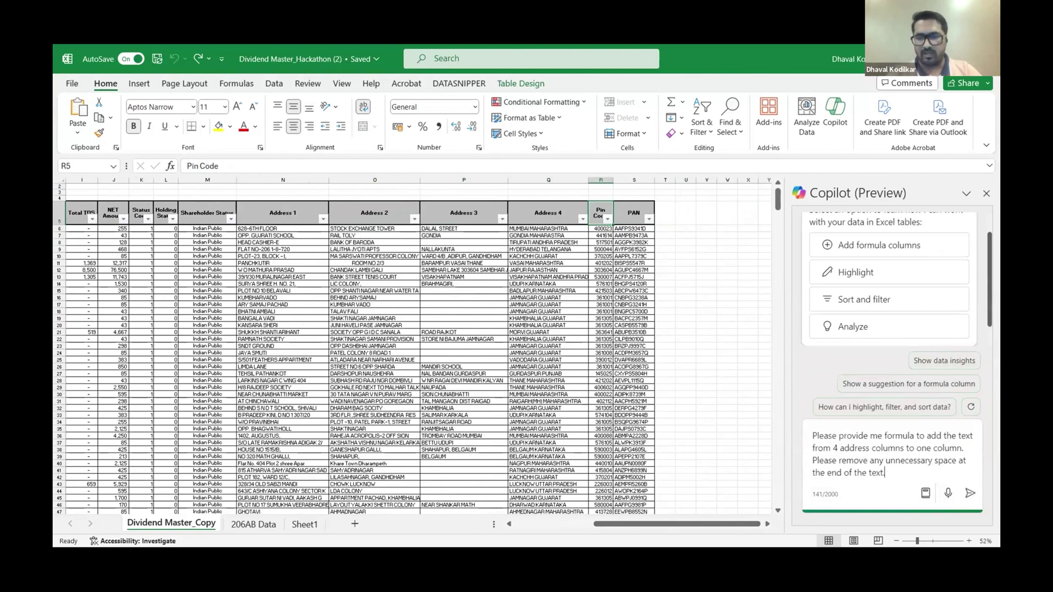
# - Send the address-merging request and get Copilot's trimmed Full Address formula
pyautogui.click(969, 493)
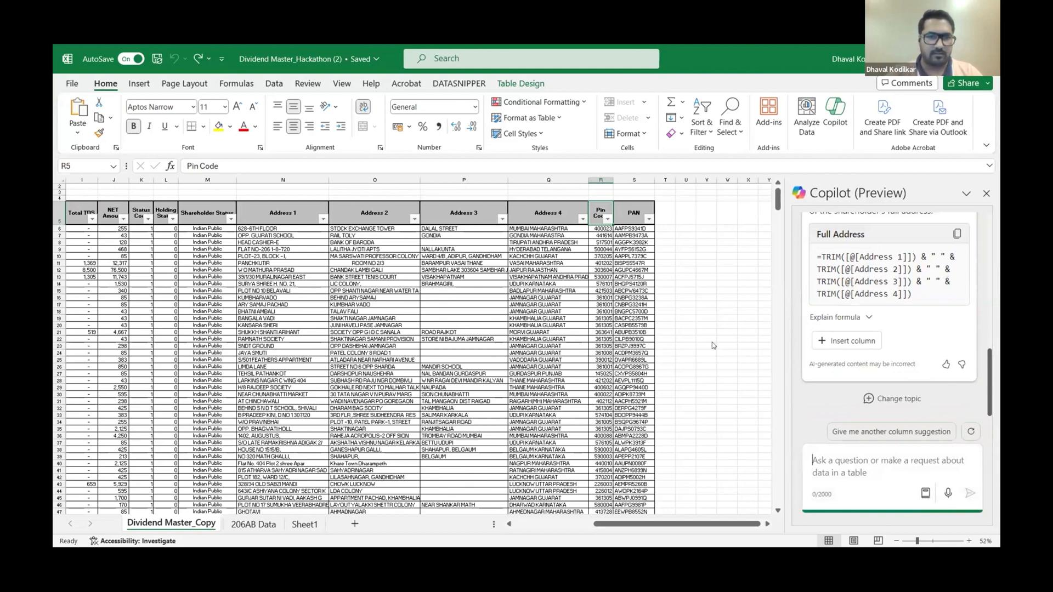
# - Insert Copilot's Full Address column into the register and check a cell in column T
pyautogui.click(846, 341)
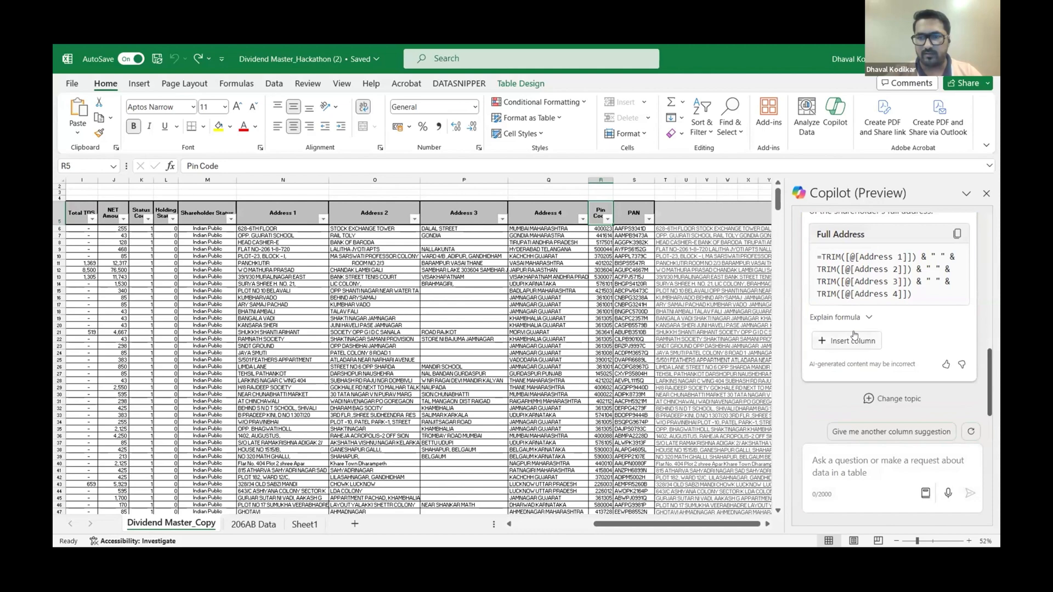
pyautogui.click(846, 341)
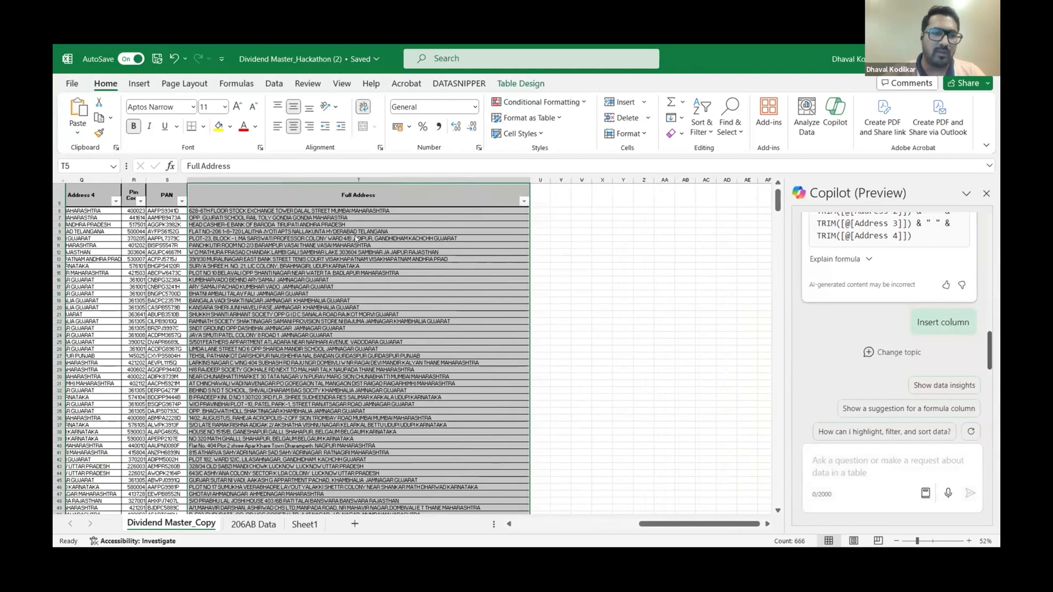
pyautogui.click(942, 322)
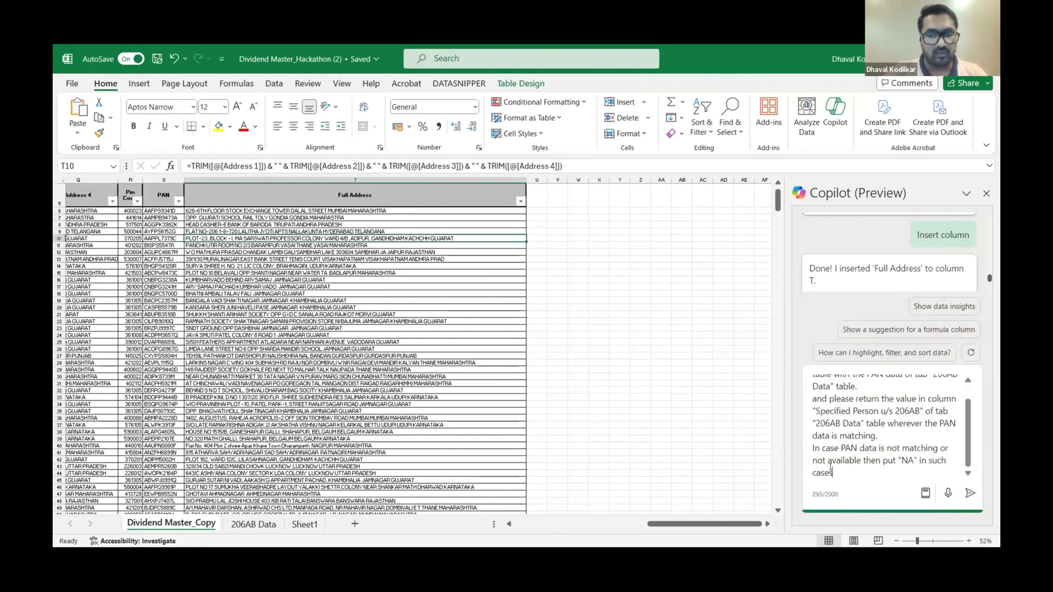
# - Submit the PAN-based 206AB lookup request and scroll the register to the Full Address column
pyautogui.click(971, 493)
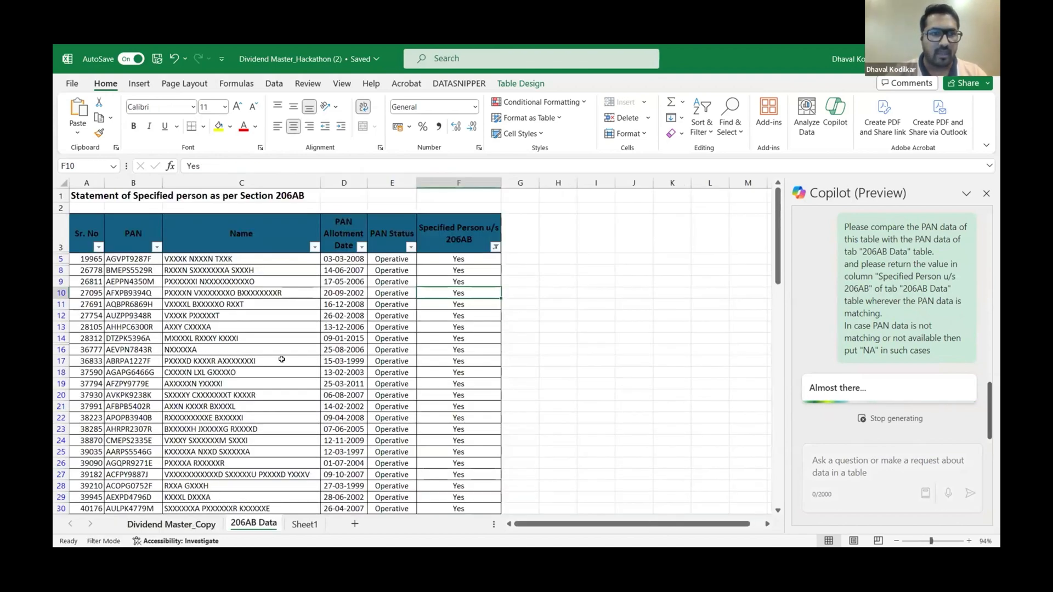
pyautogui.click(172, 524)
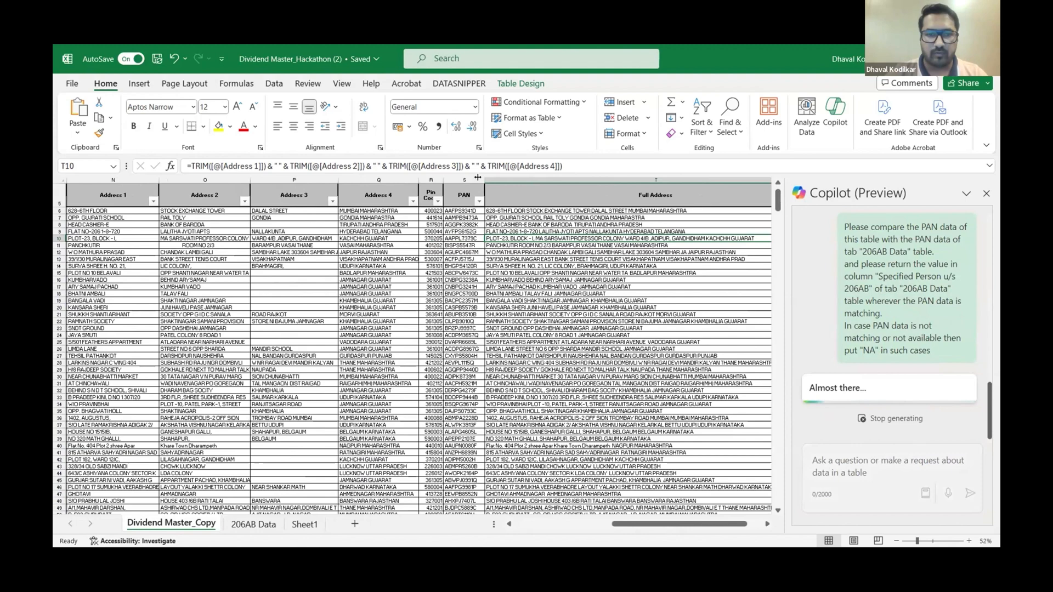
pyautogui.hscroll(3)
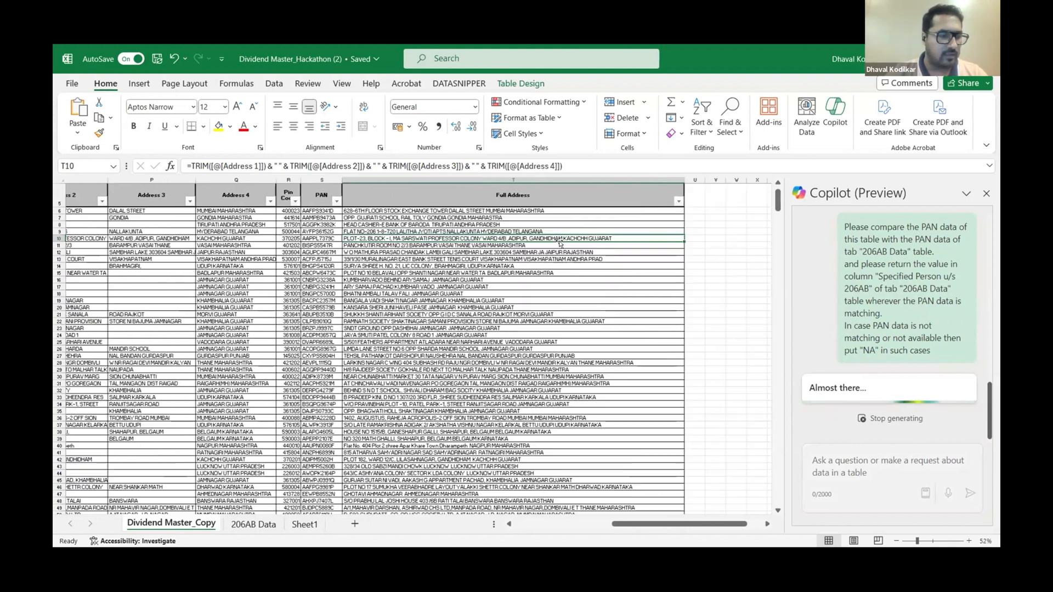
pyautogui.hscroll(3)
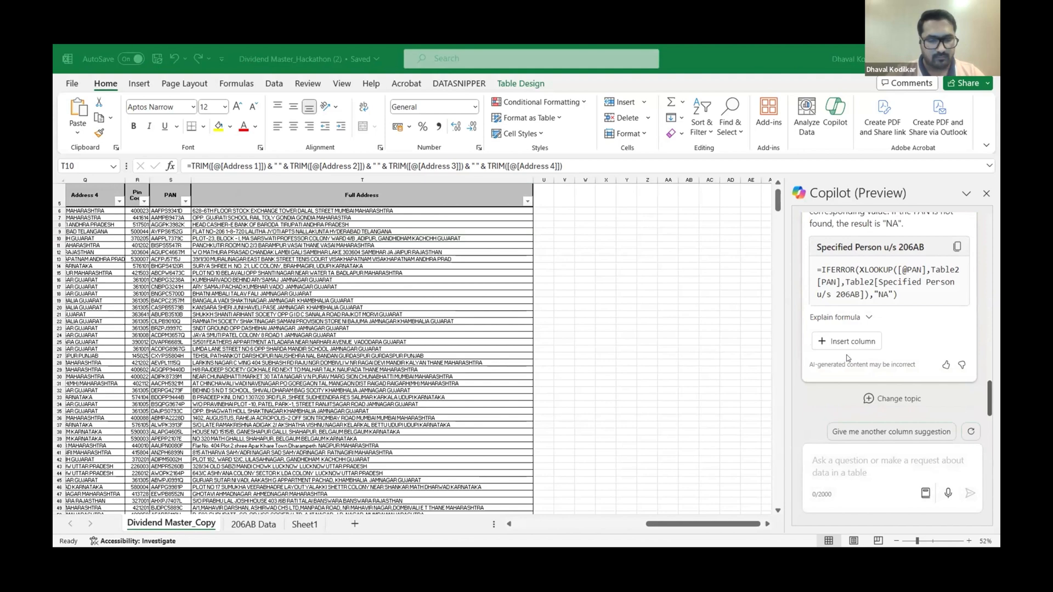
pyautogui.moveTo(847, 358)
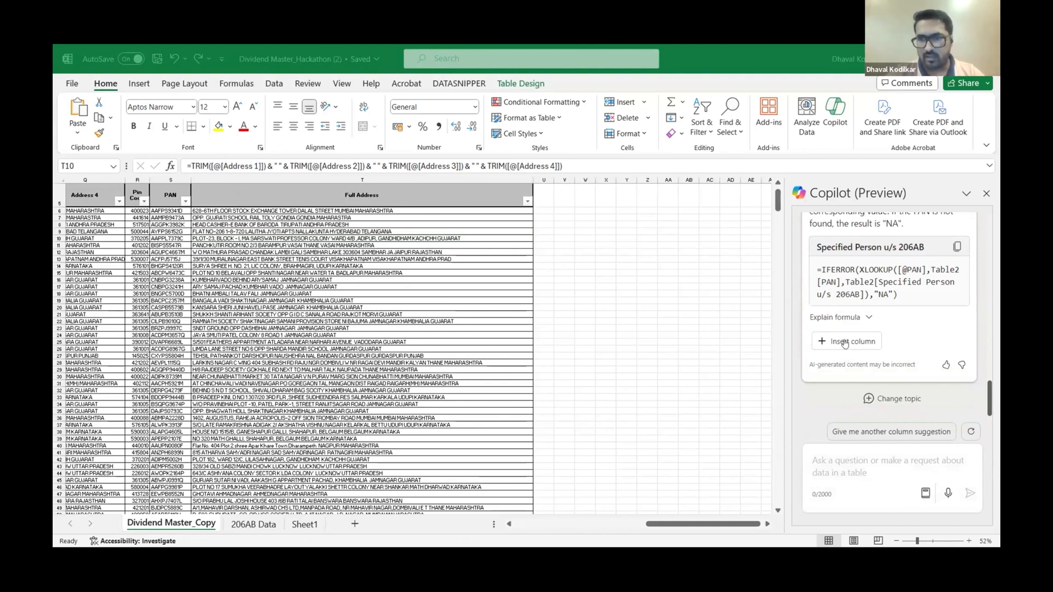
# - Insert the Specified Person u/s 206AB column, filled with Yes/No for each shareholder
pyautogui.click(846, 341)
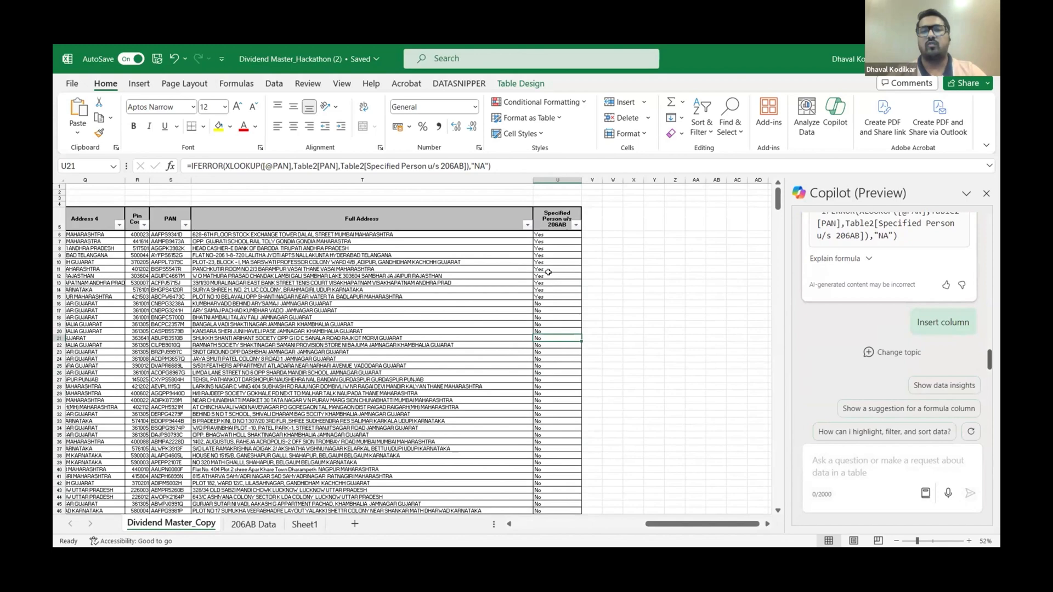
pyautogui.click(942, 322)
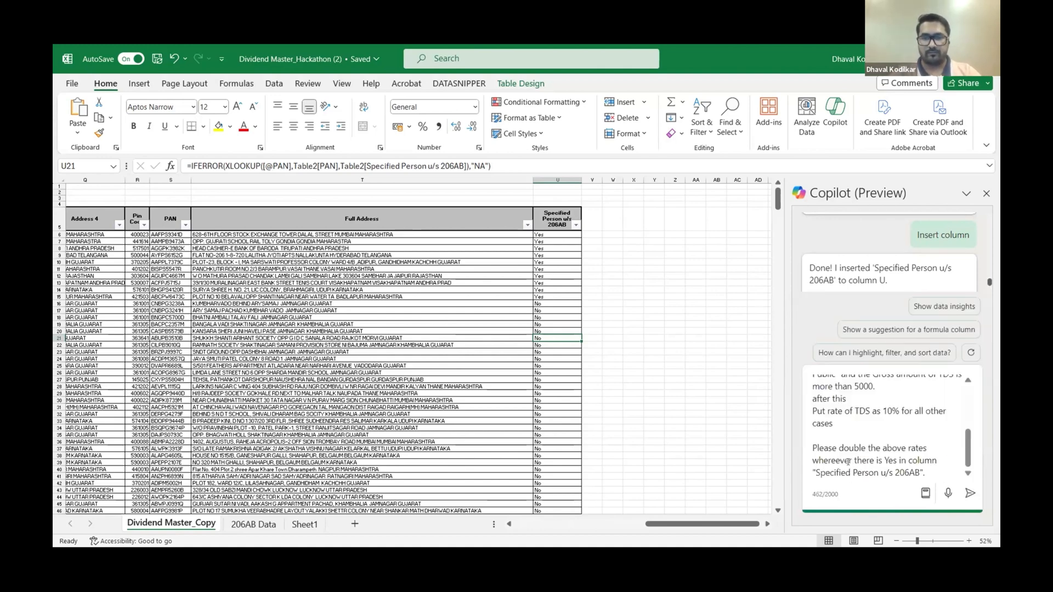
# - Send the TDS rate request, with rates doubled for 206AB specified persons, to Copilot
pyautogui.click(969, 493)
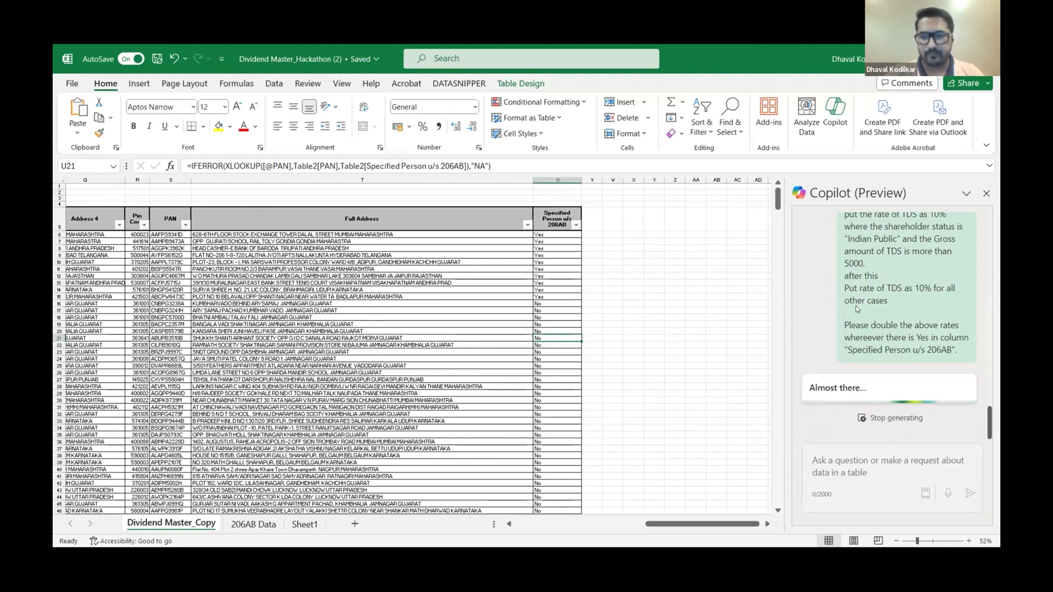
pyautogui.moveTo(678, 308)
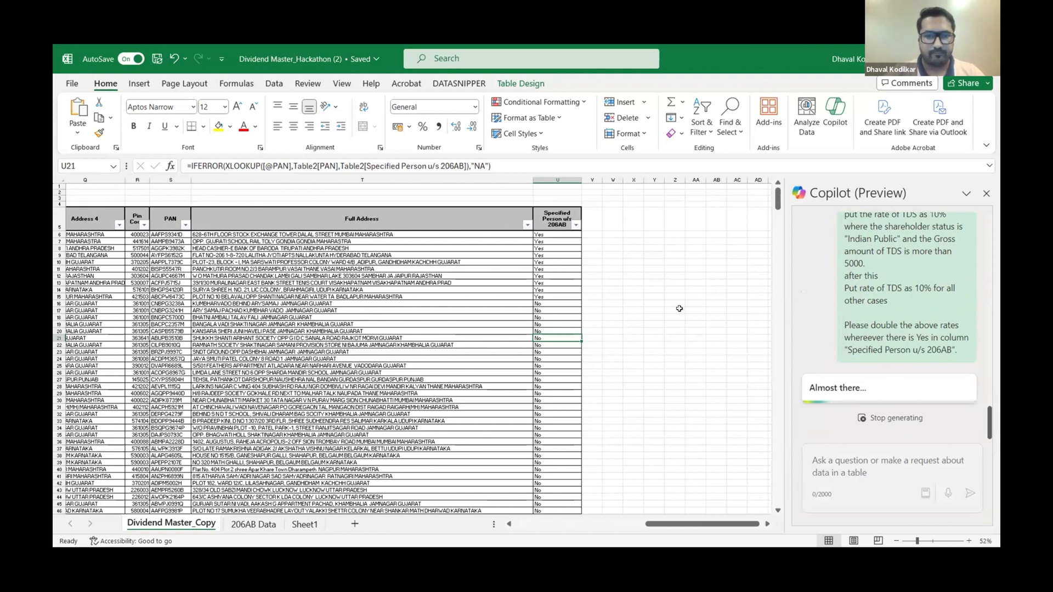
pyautogui.moveTo(678, 312)
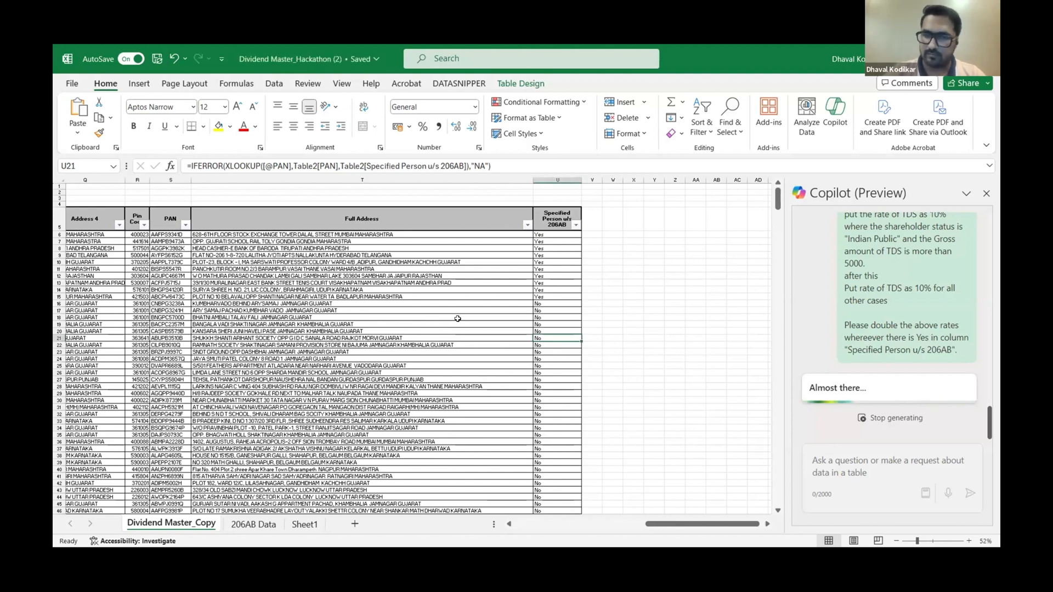
pyautogui.moveTo(816, 345)
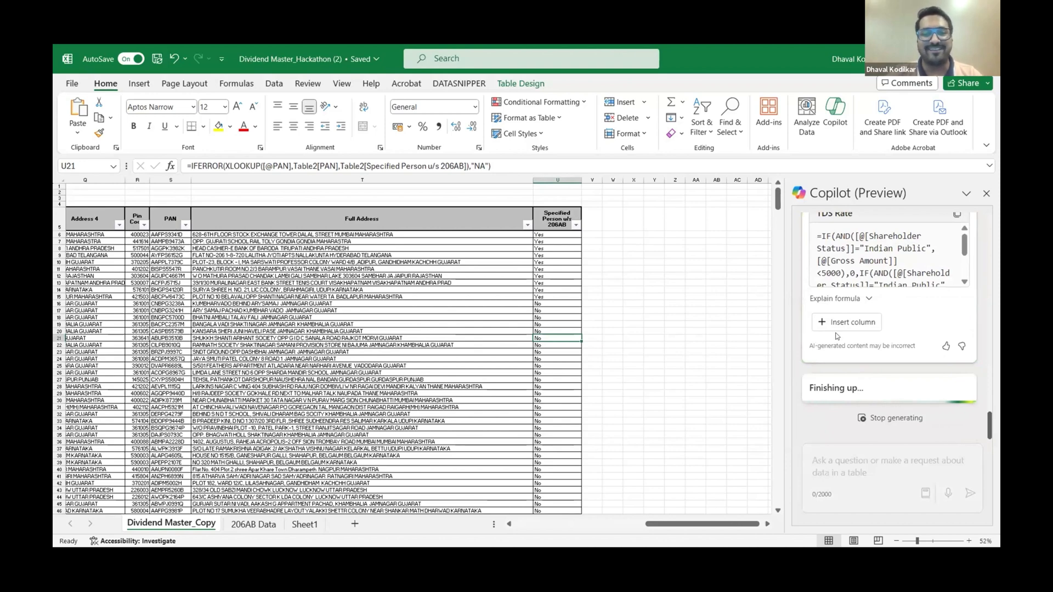
# - Insert Copilot's suggested TDS Rate column into the dividend register
pyautogui.click(851, 322)
pyautogui.write('Please add a new column for TDS amount on the gross Dividend i.e. Gross Dividend * TDS Rate')
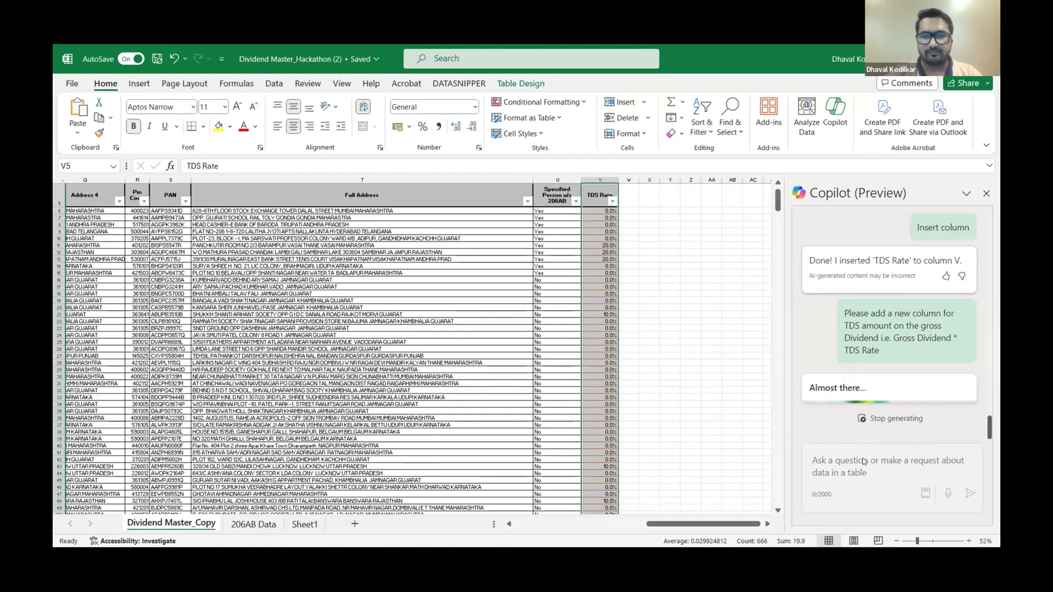
pyautogui.moveTo(738, 303)
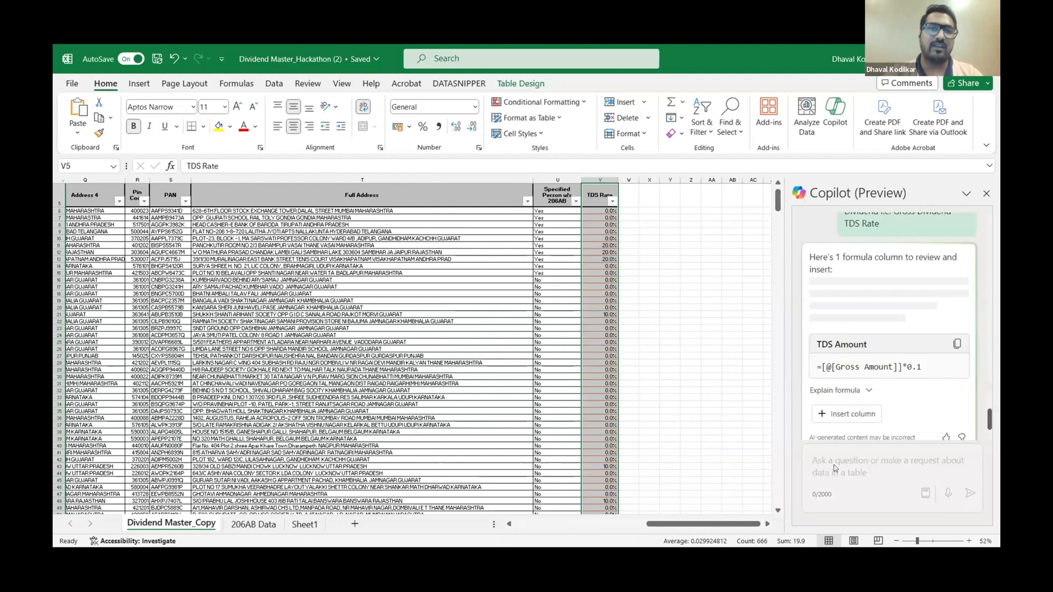
# - Scroll the Copilot pane to review the TDS Amount formula at ten percent of gross
pyautogui.scroll(-3)
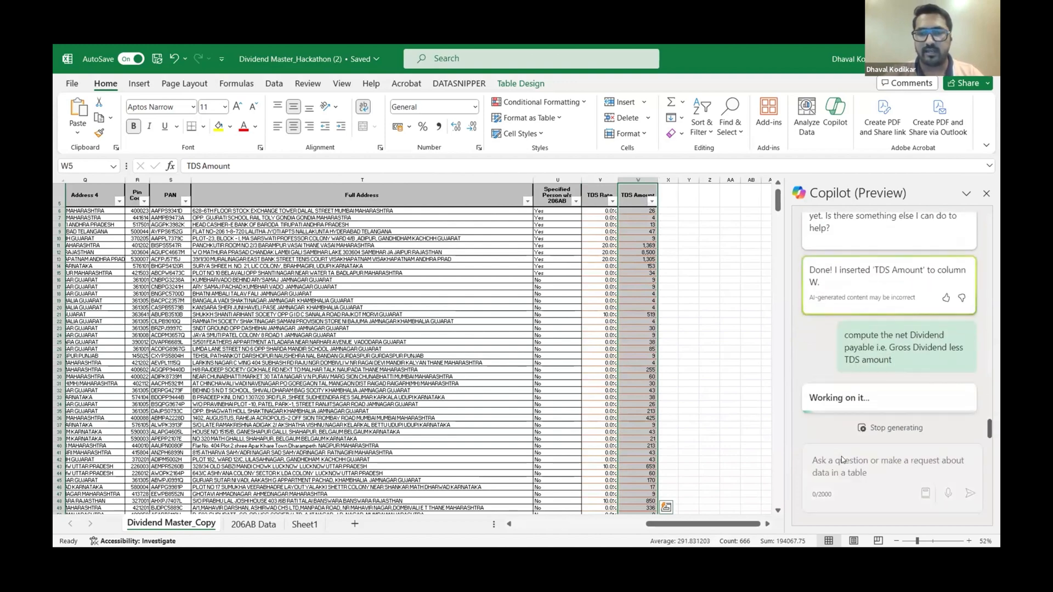
# - Deselect the new TDS Amount column while Copilot works on net dividend payable
pyautogui.click(667, 320)
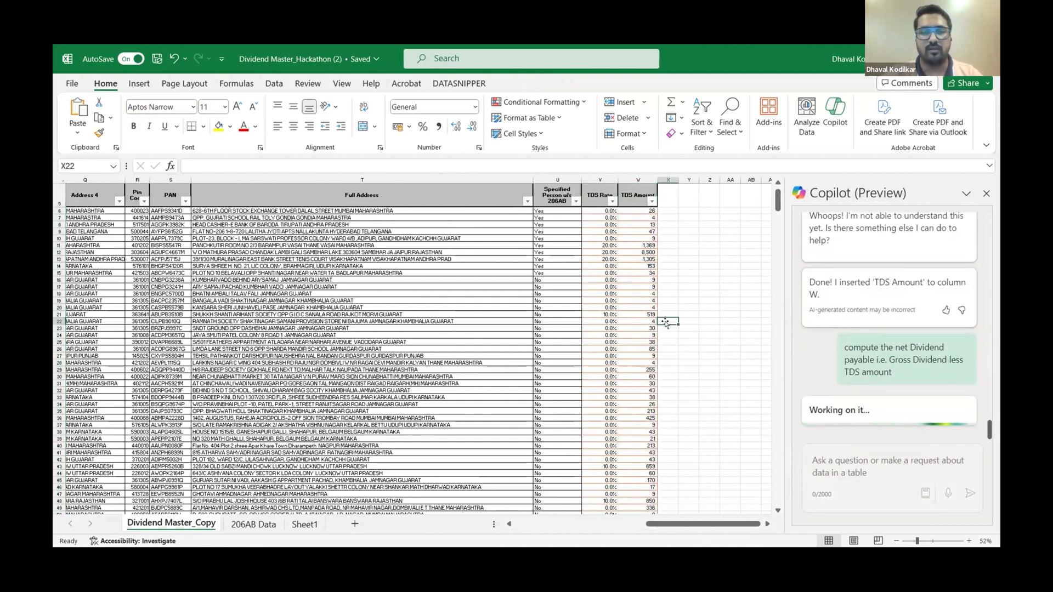